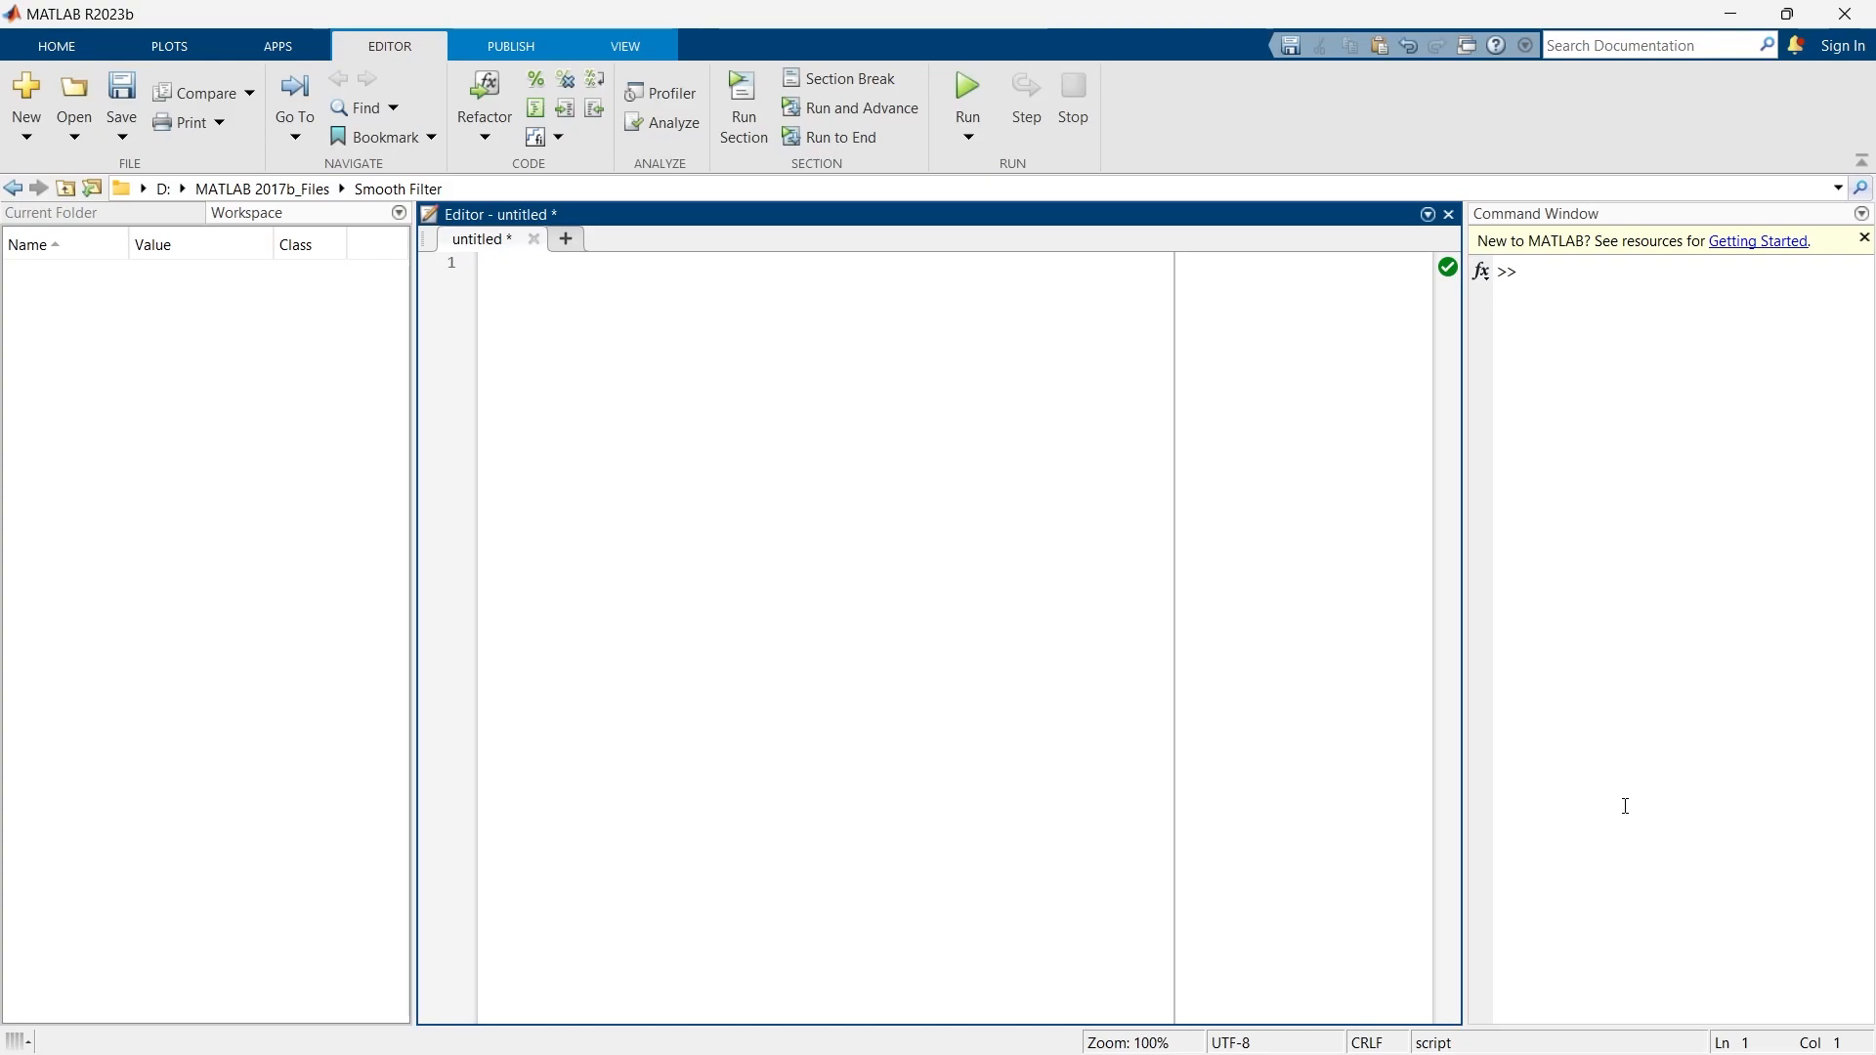
# - Paste the Lemniscate of Bernoulli animation code into the empty untitled script
pyautogui.click(502, 262)
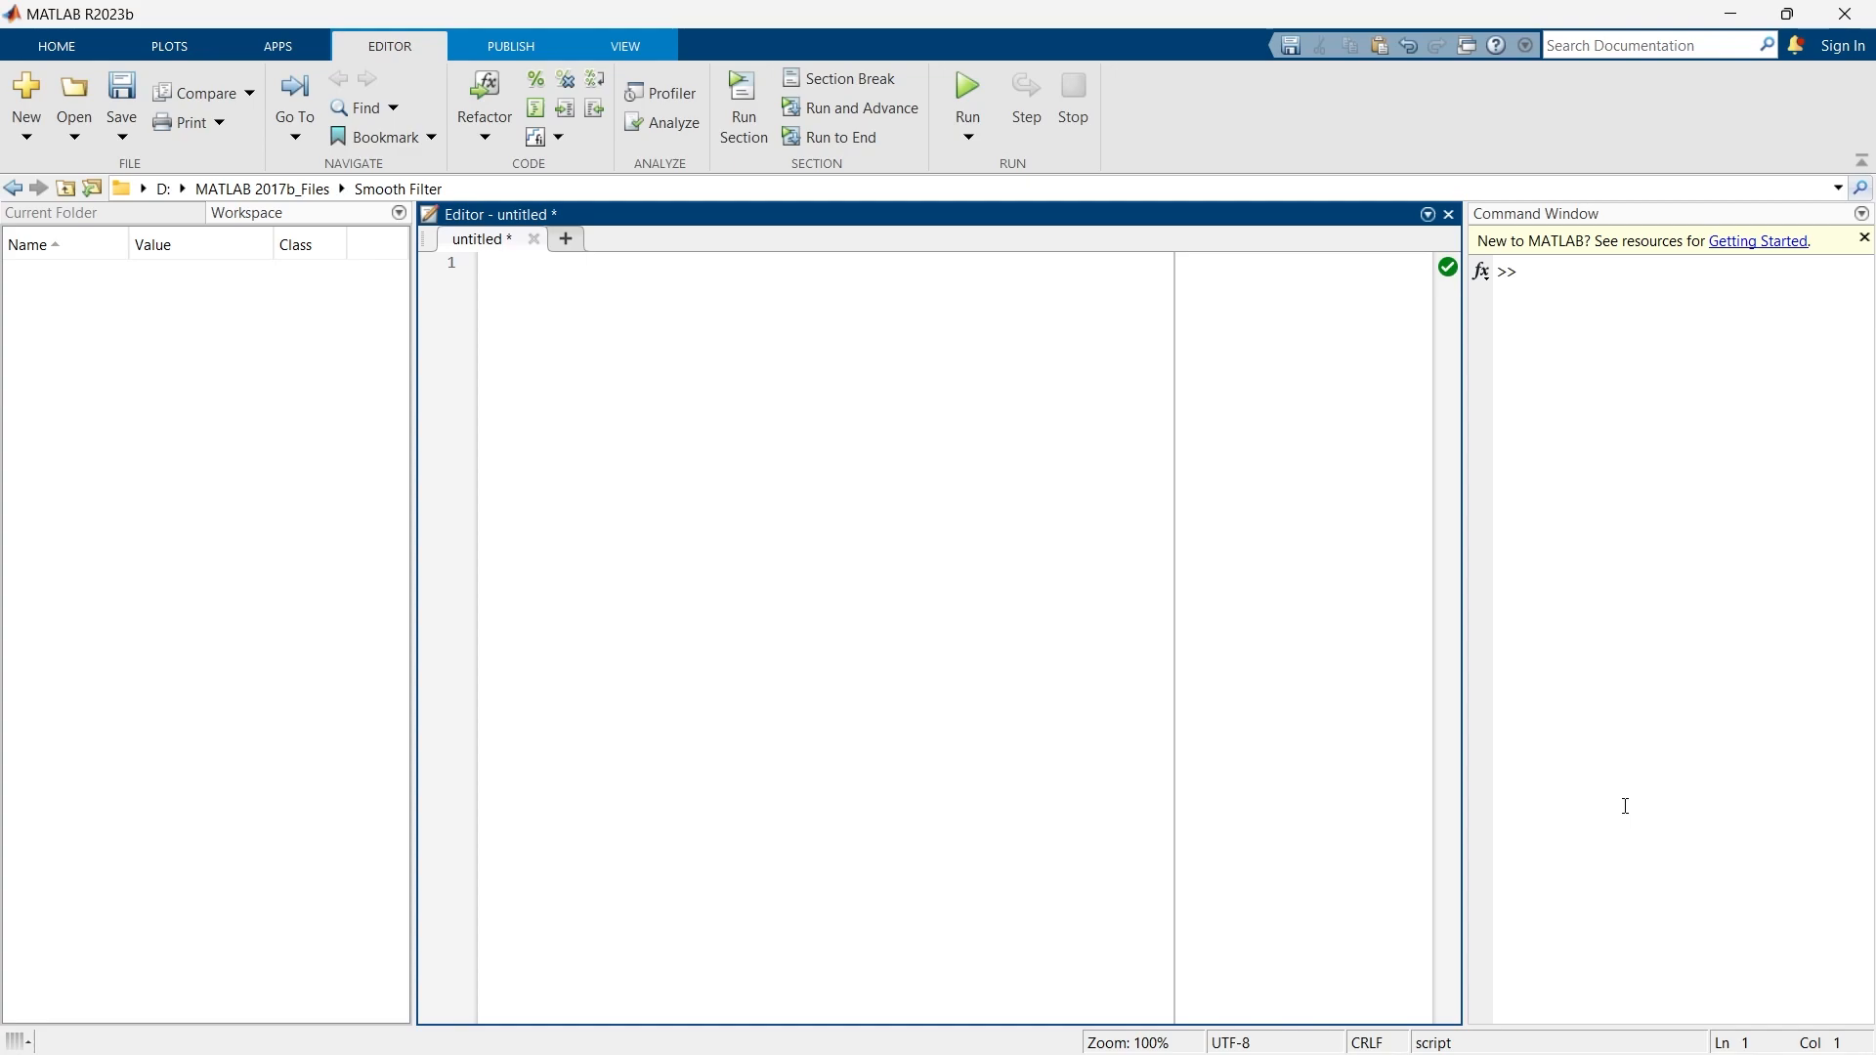
pyautogui.click(503, 262)
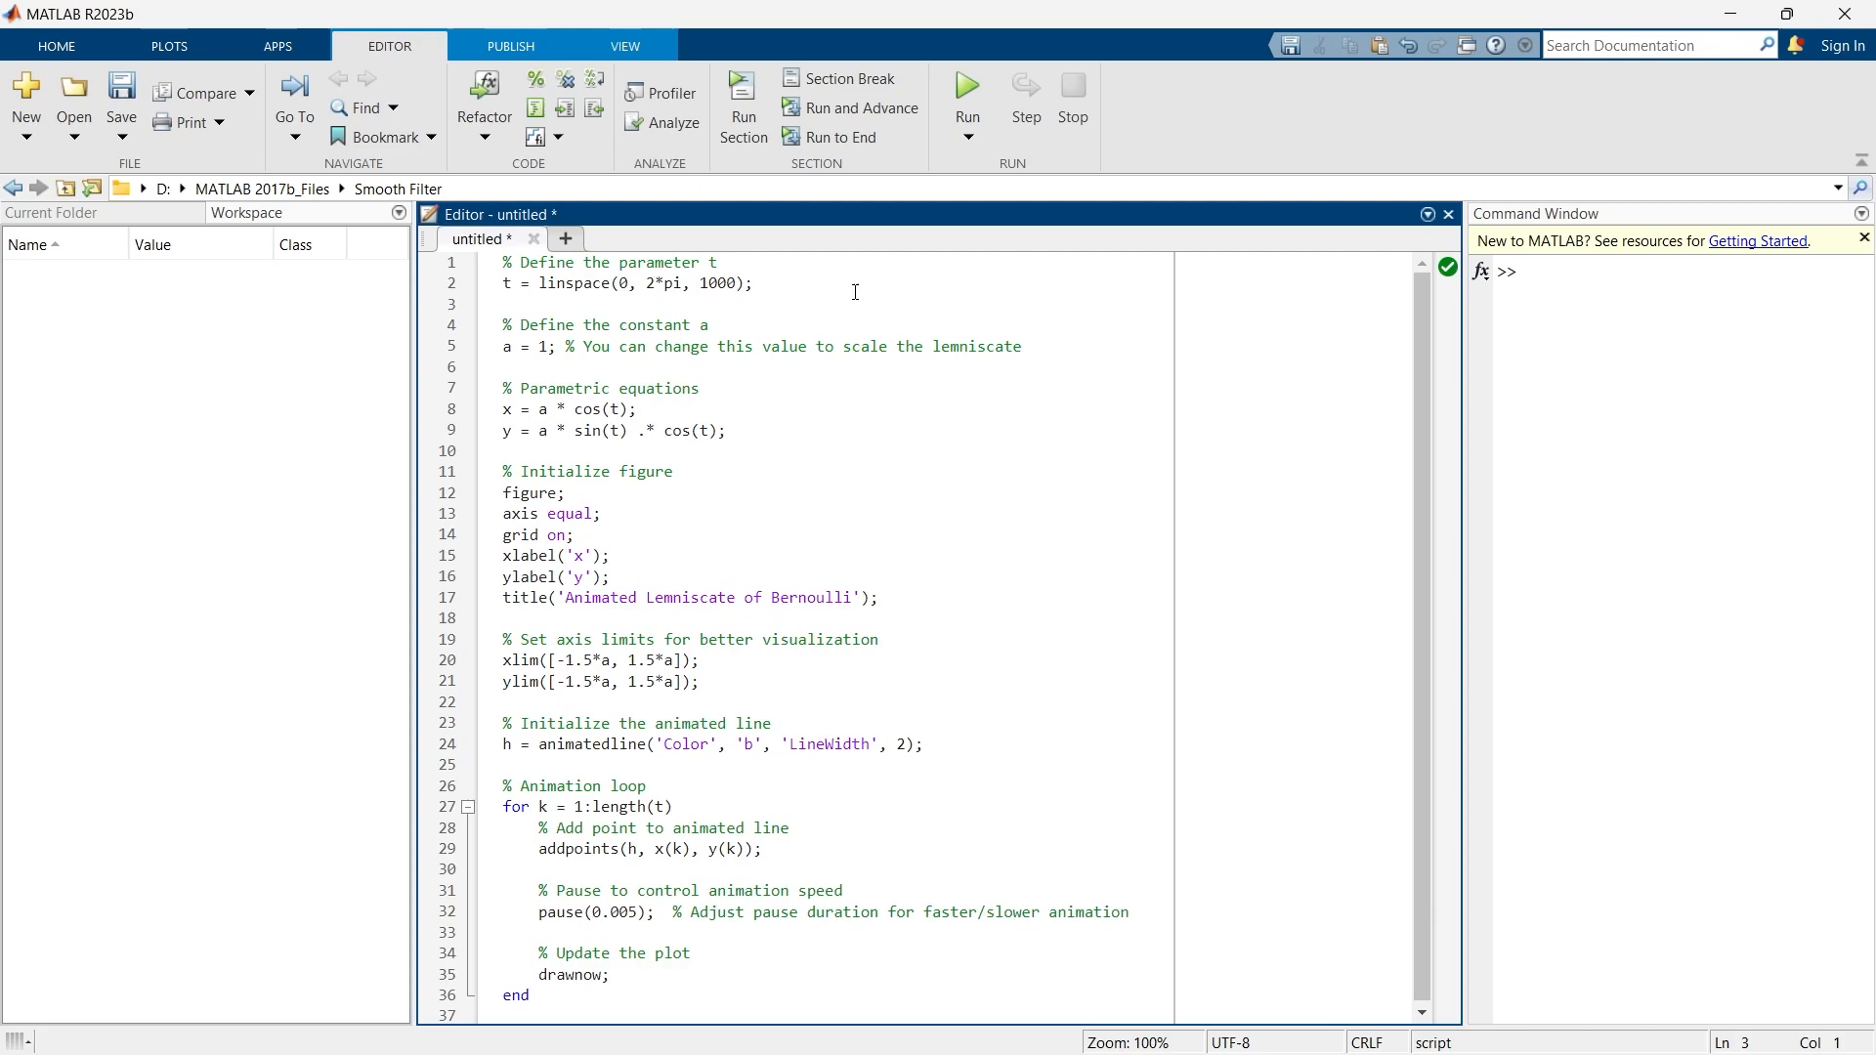
pyautogui.moveTo(504, 262); pyautogui.dragTo(755, 283)
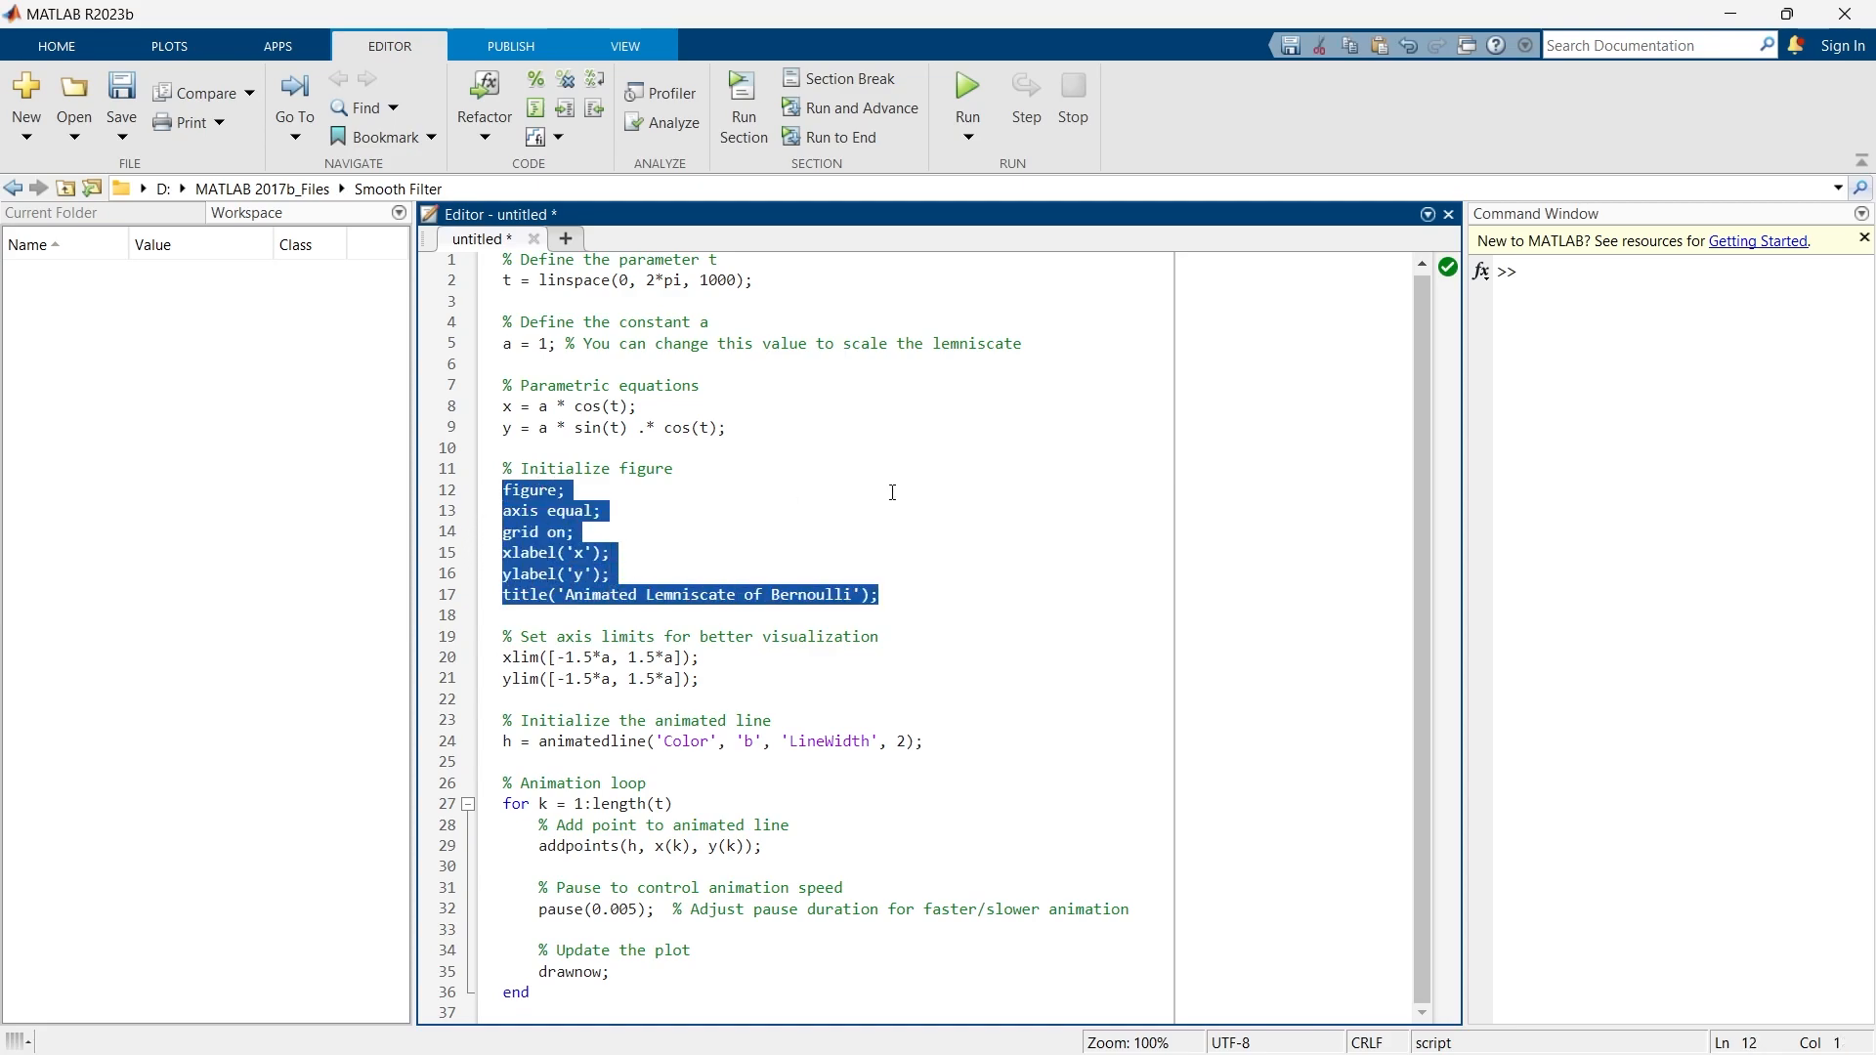
pyautogui.click(705, 657)
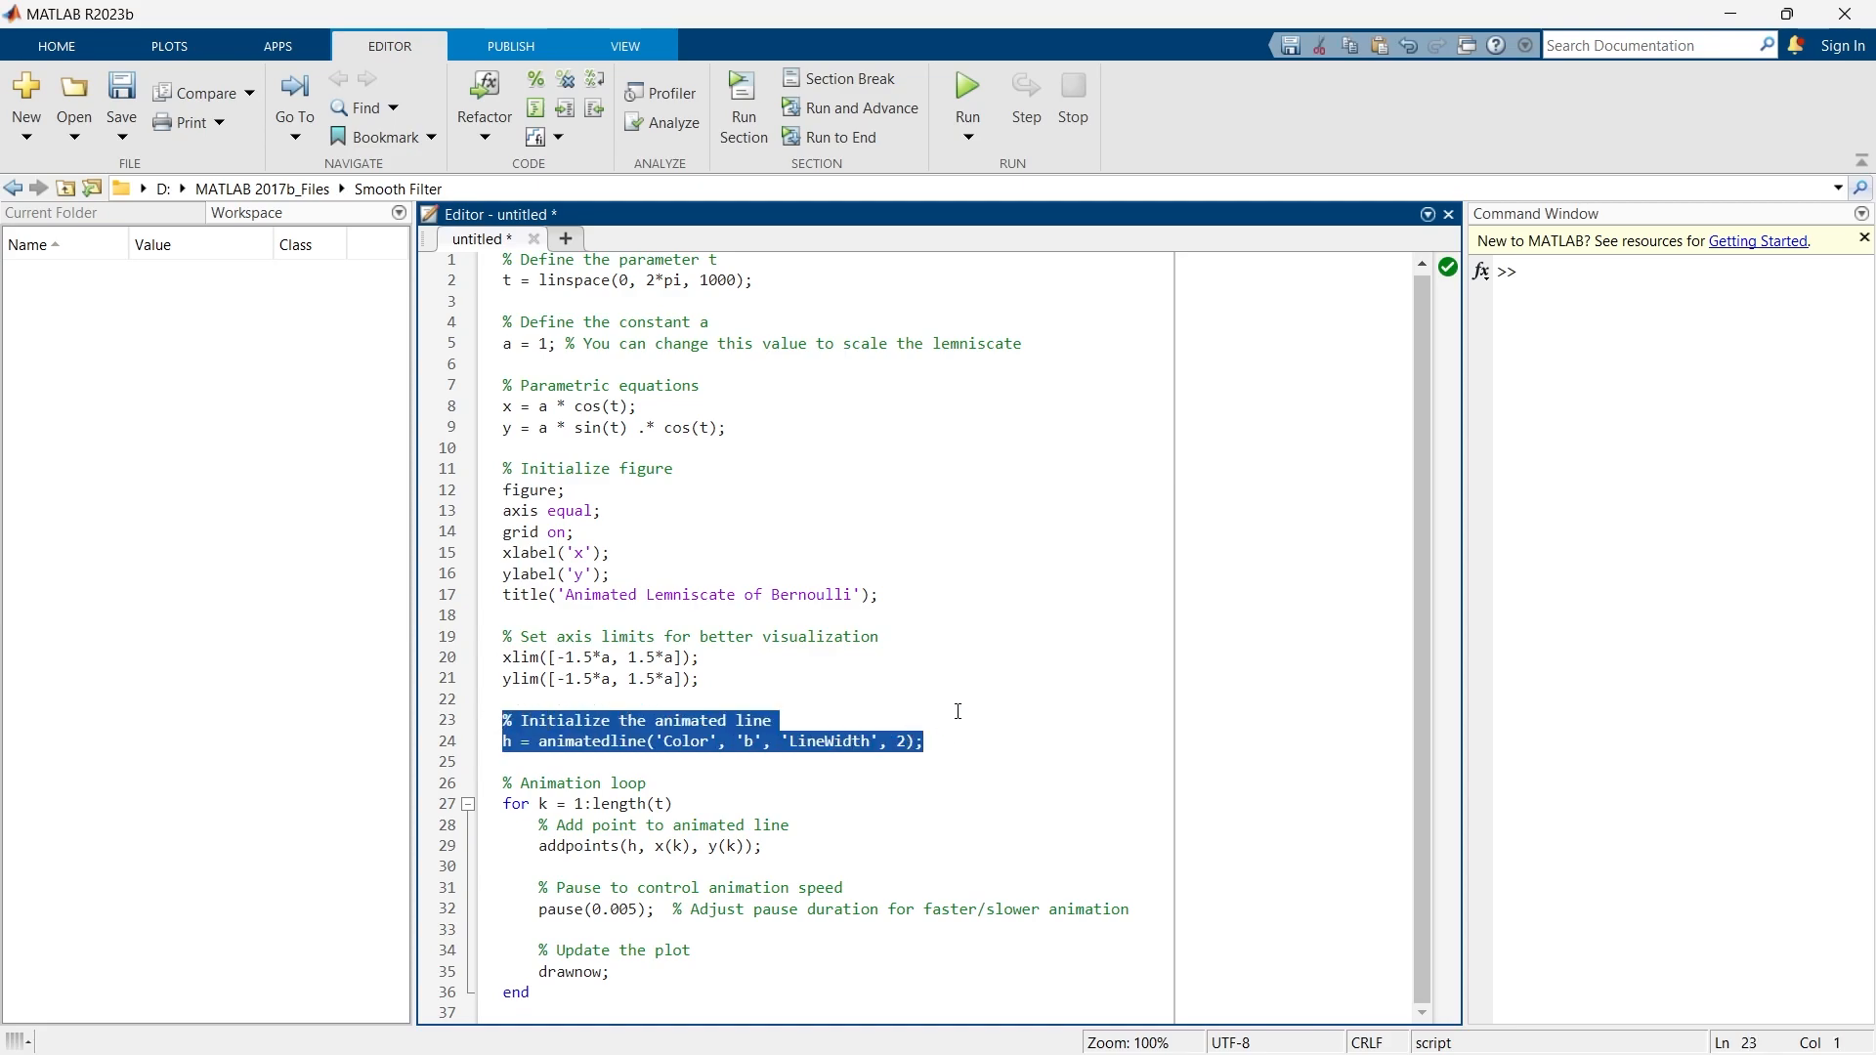
pyautogui.click(649, 781)
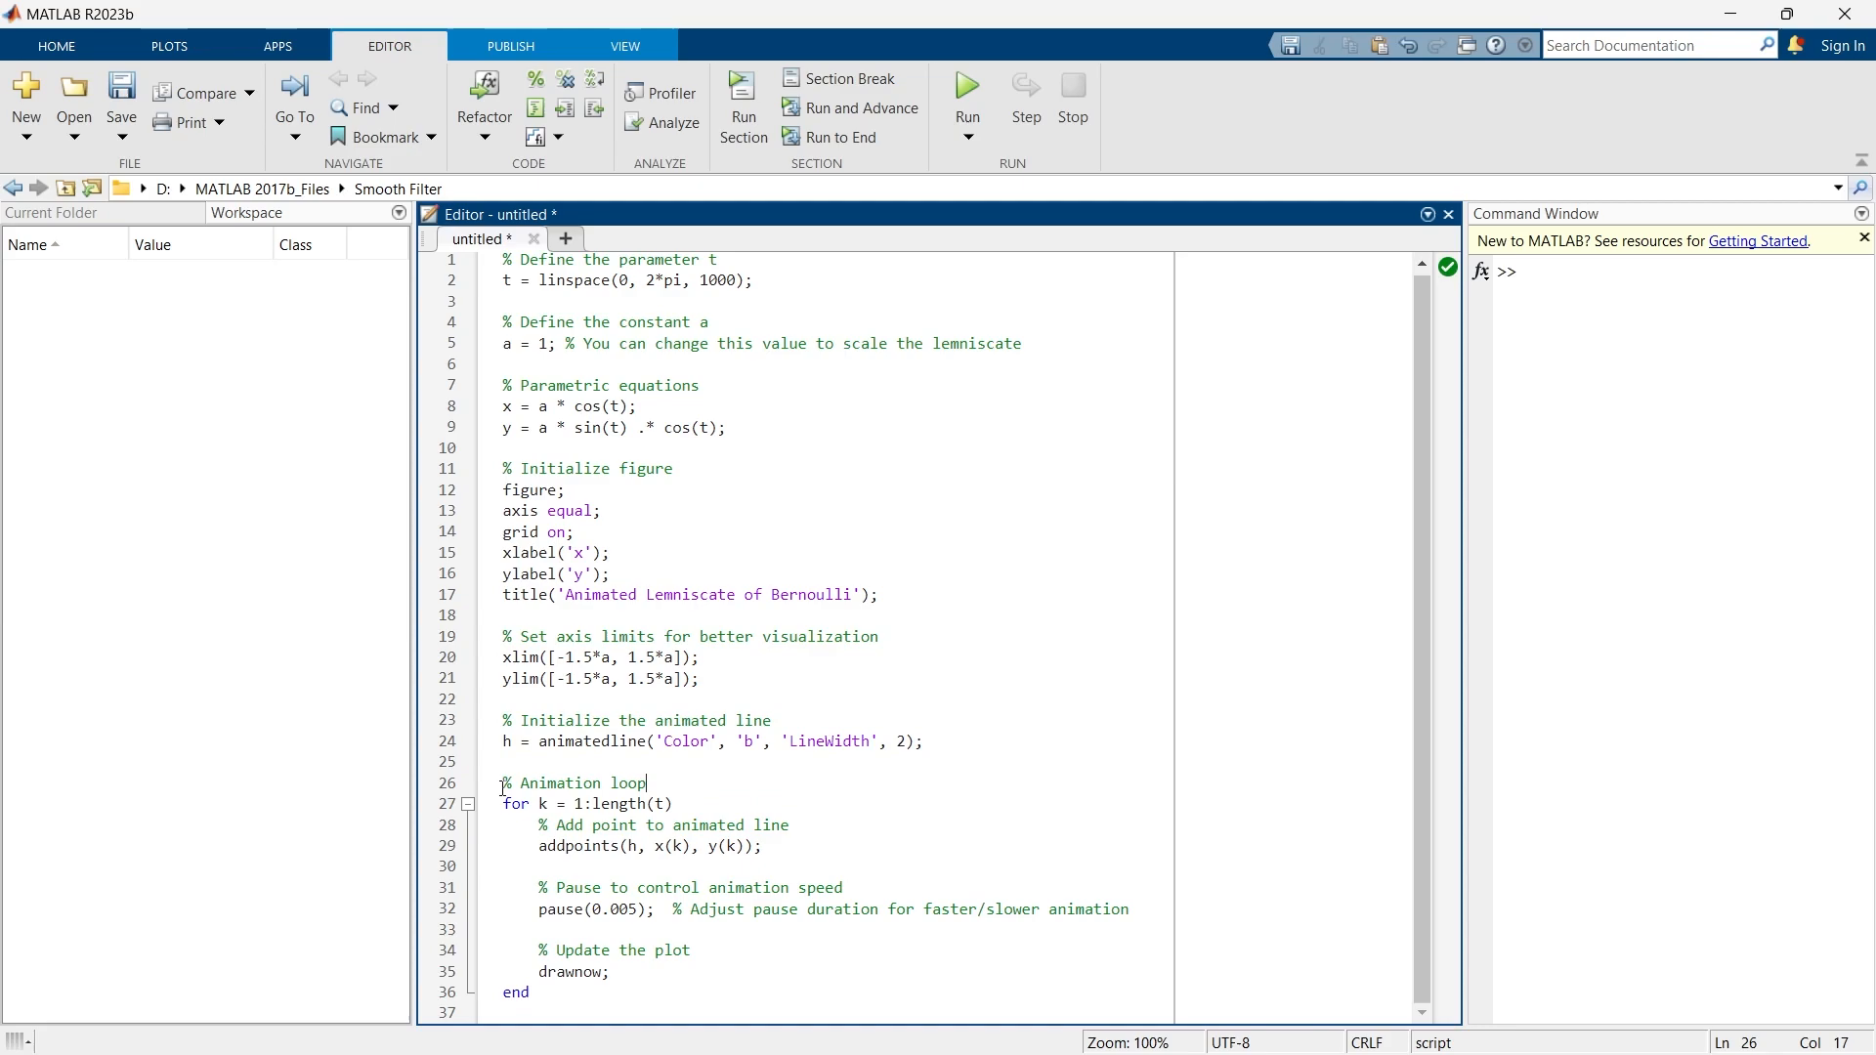
pyautogui.moveTo(502, 803); pyautogui.dragTo(646, 908)
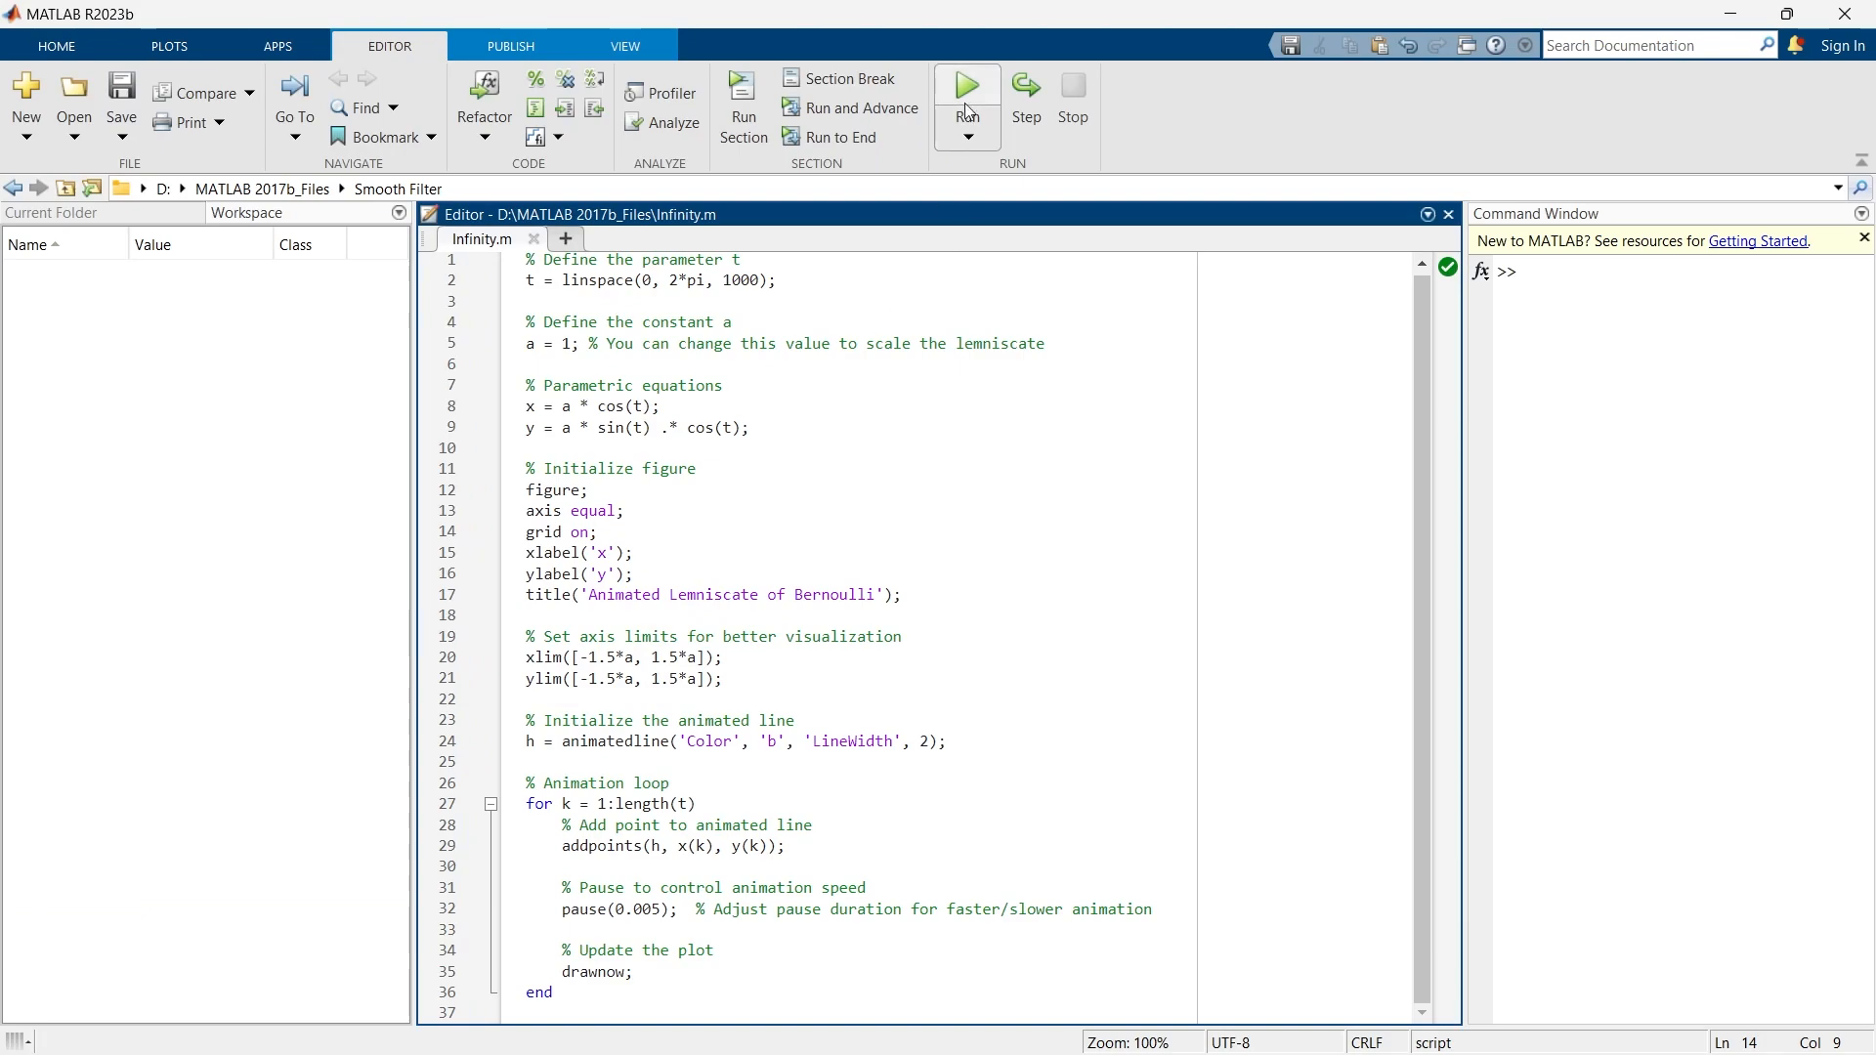
# - Run Infinity.m, choosing Change Folder so it executes from its saved location
pyautogui.click(965, 84)
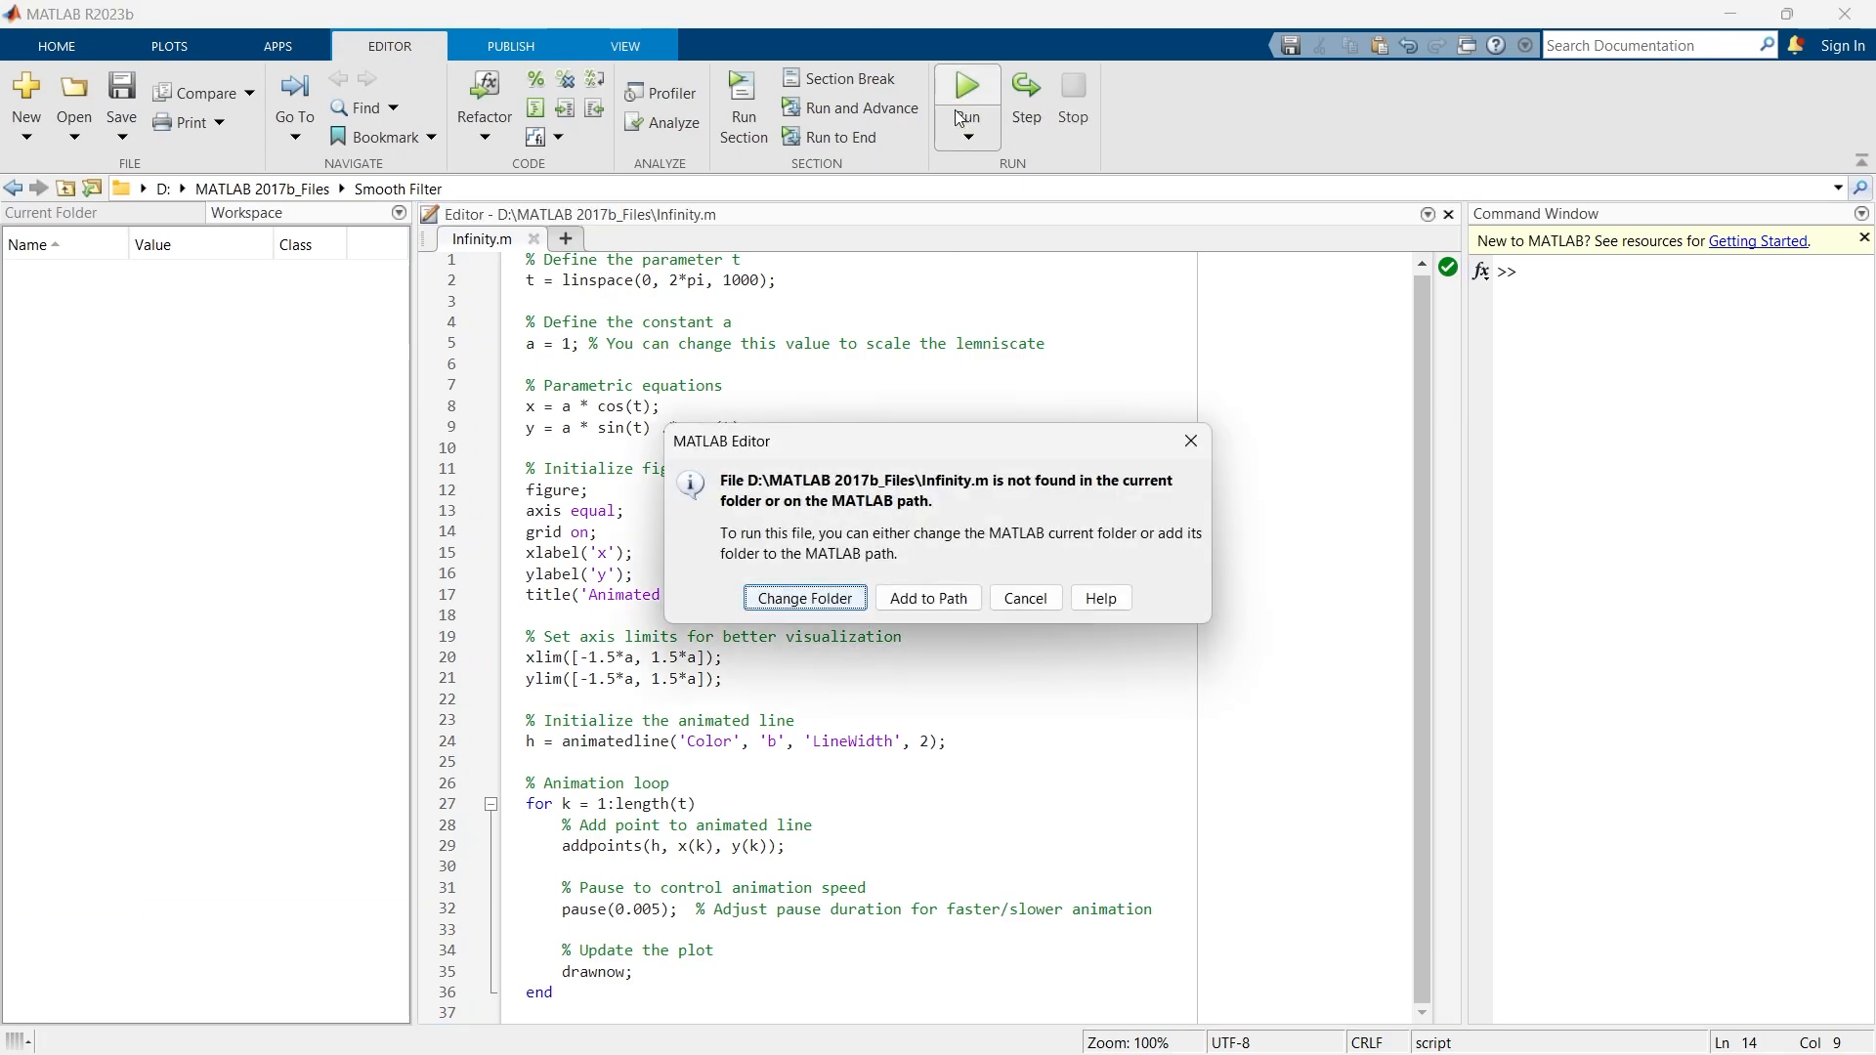
pyautogui.click(803, 597)
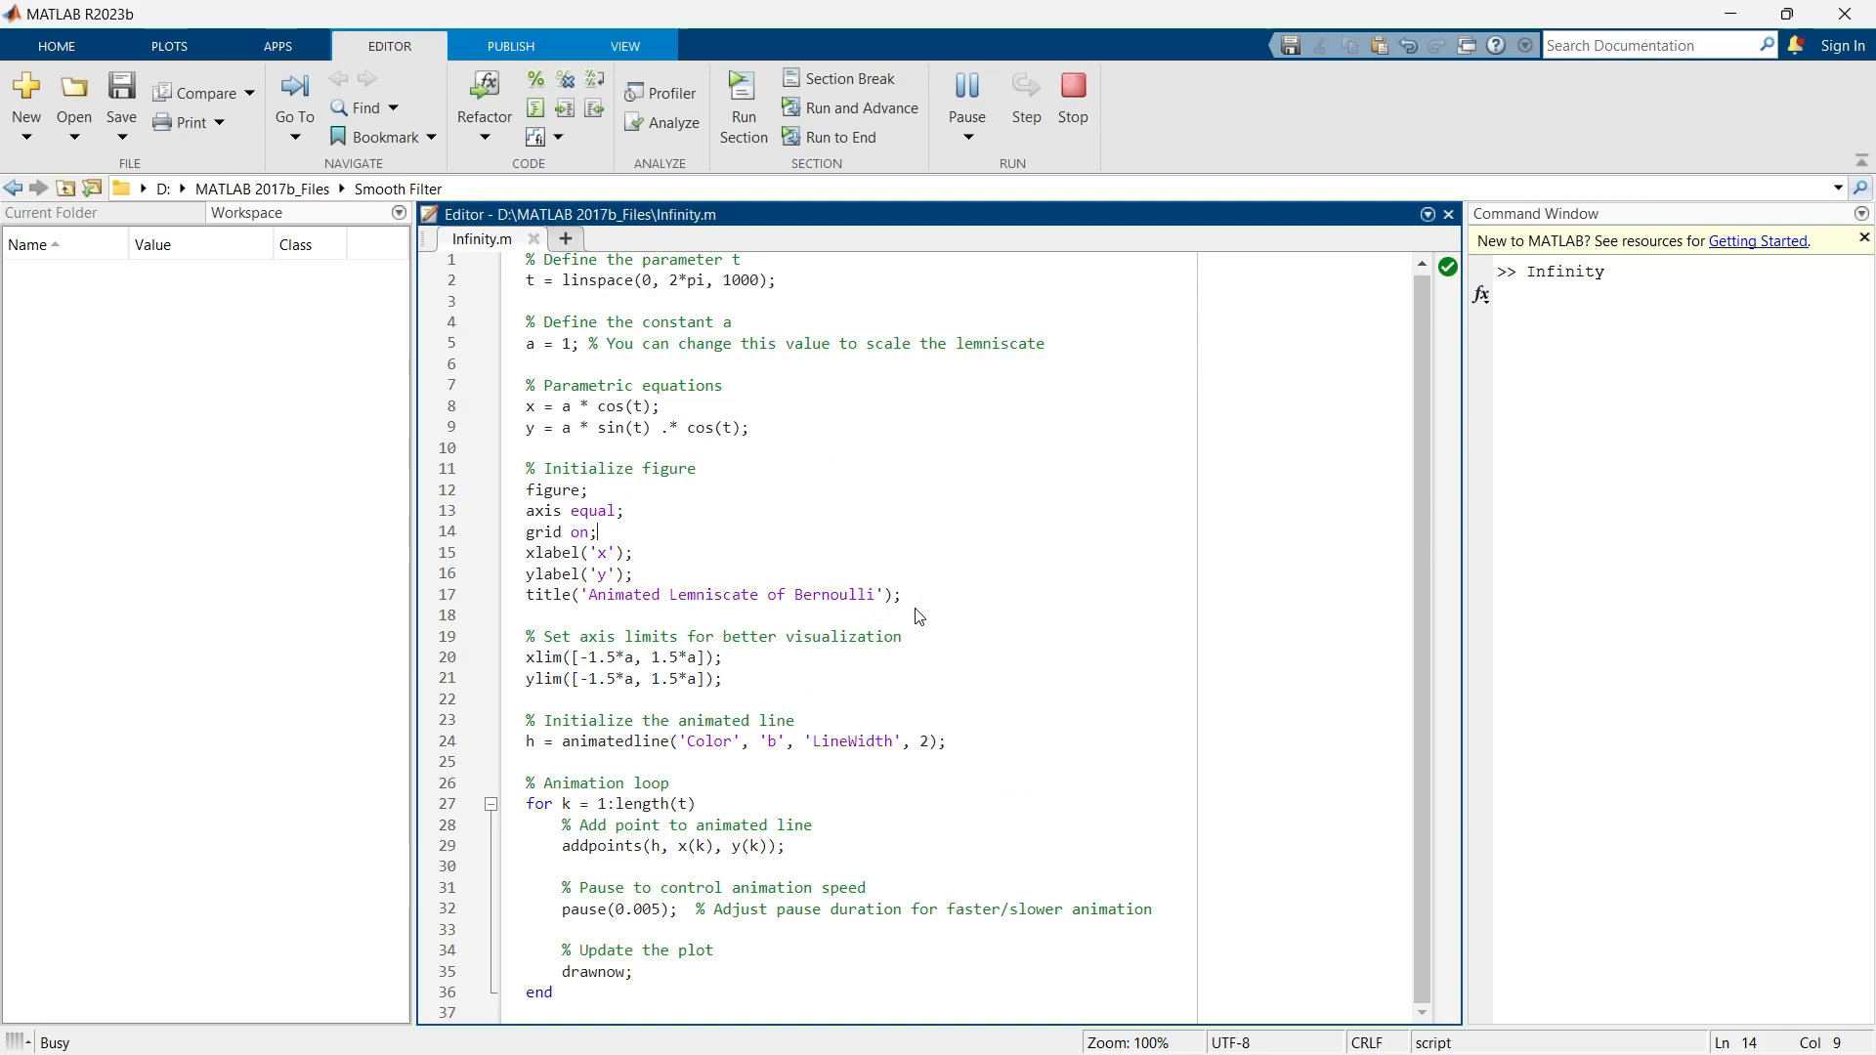
# - Let the blue lemniscate finish animating in Figure 1, then close the figure
pyautogui.click(742, 102)
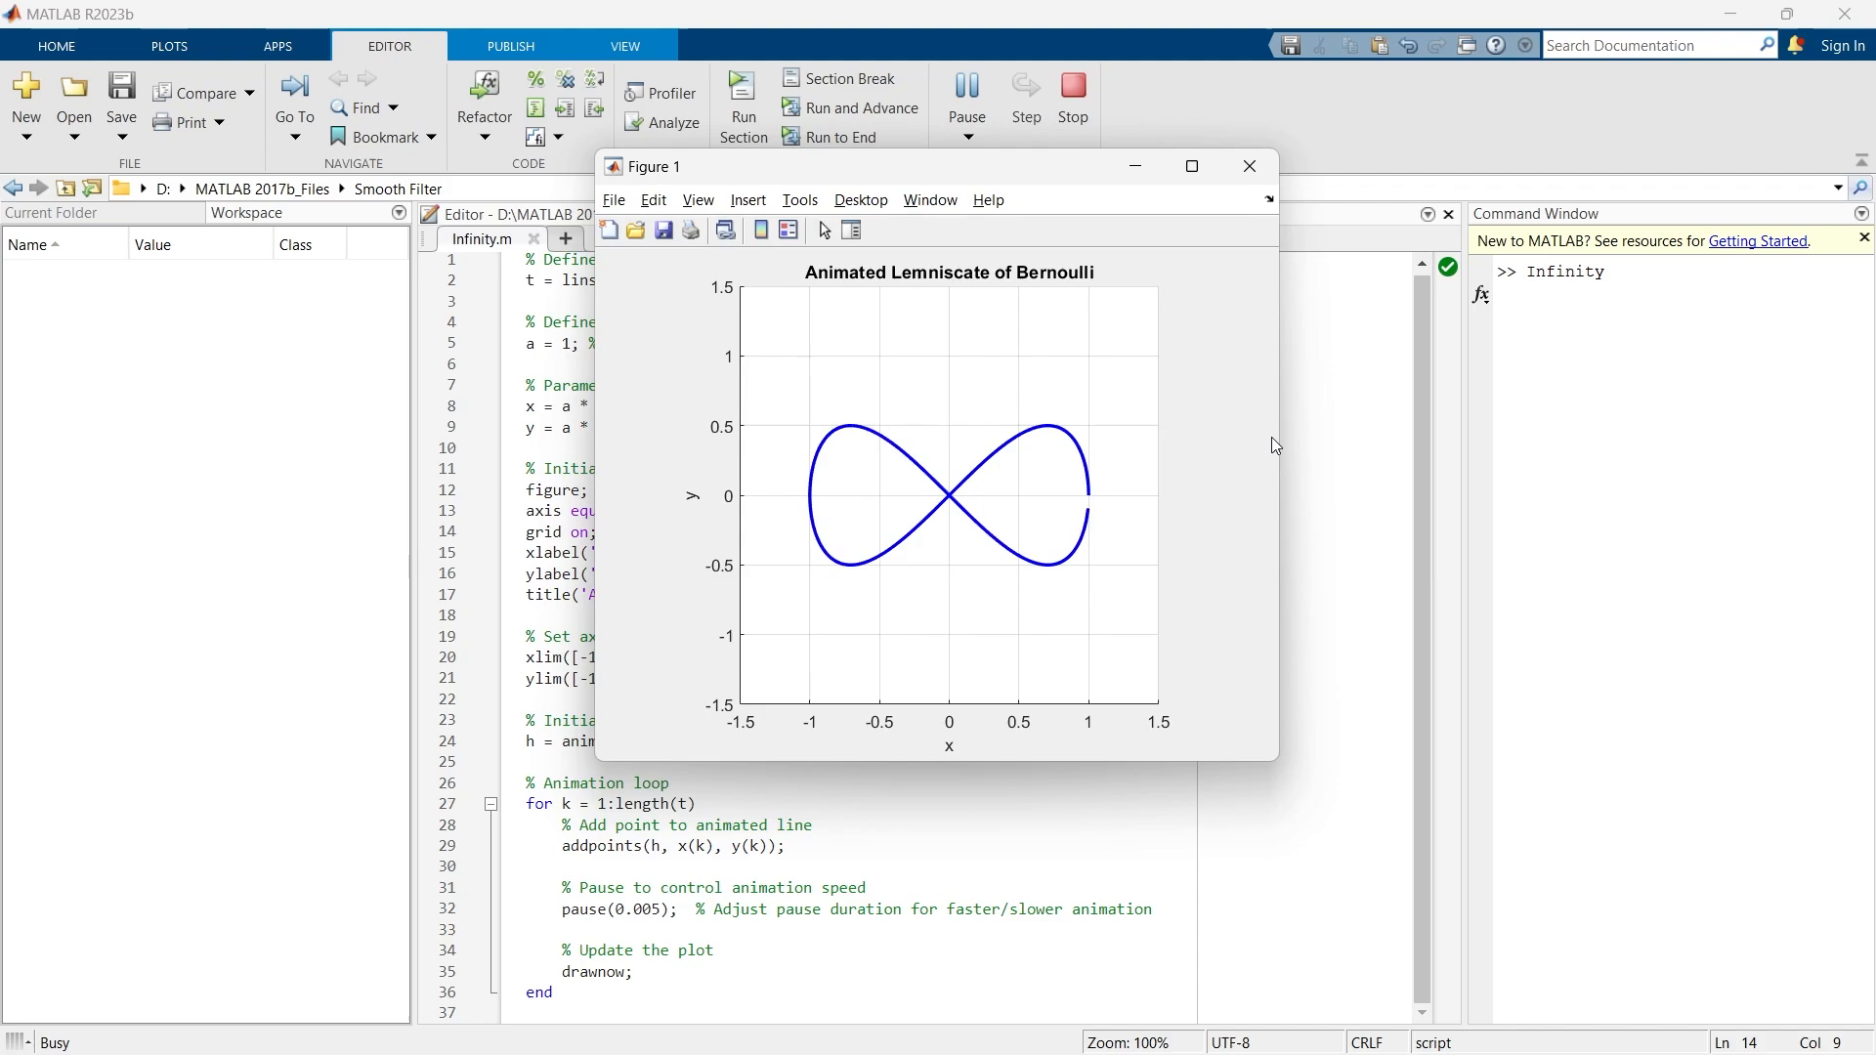
pyautogui.click(1248, 164)
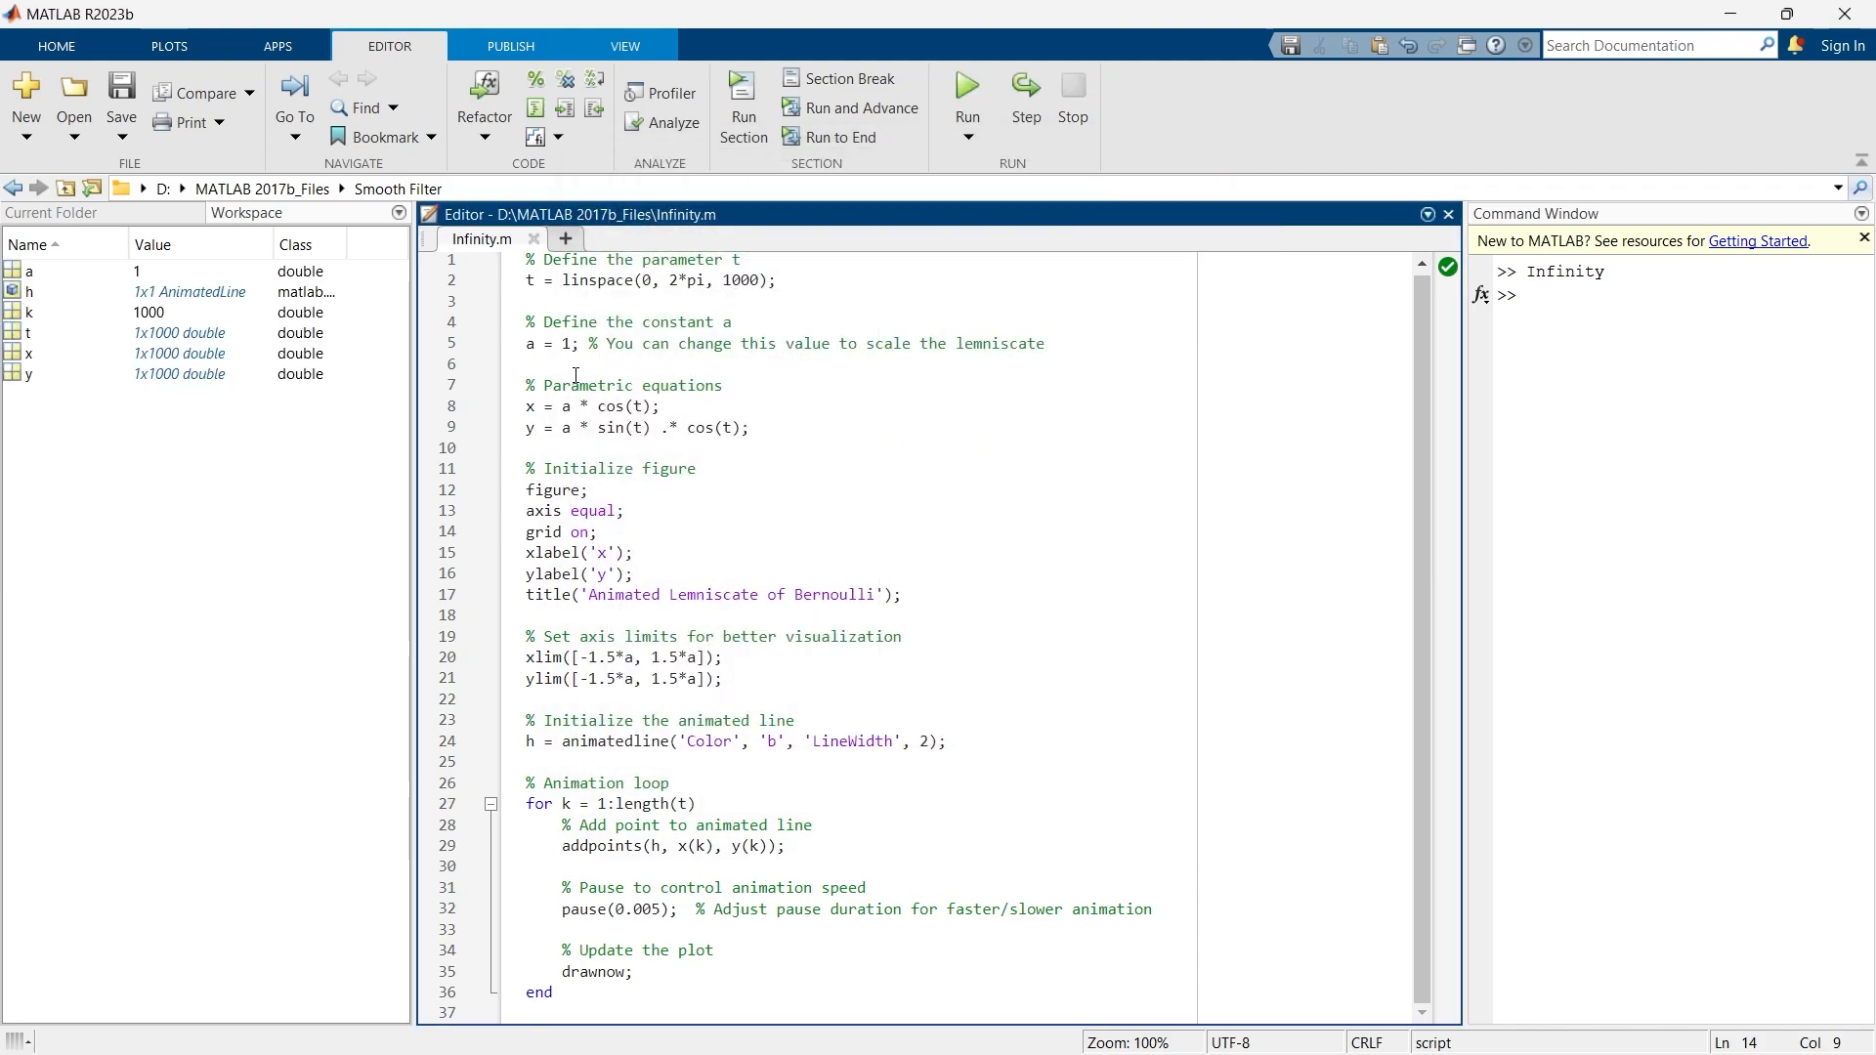
# - Change a from 1 to 2 on line 5 and rerun Infinity.m for a lemniscate spanning ±2
pyautogui.doubleClick(565, 344)
pyautogui.write('2')
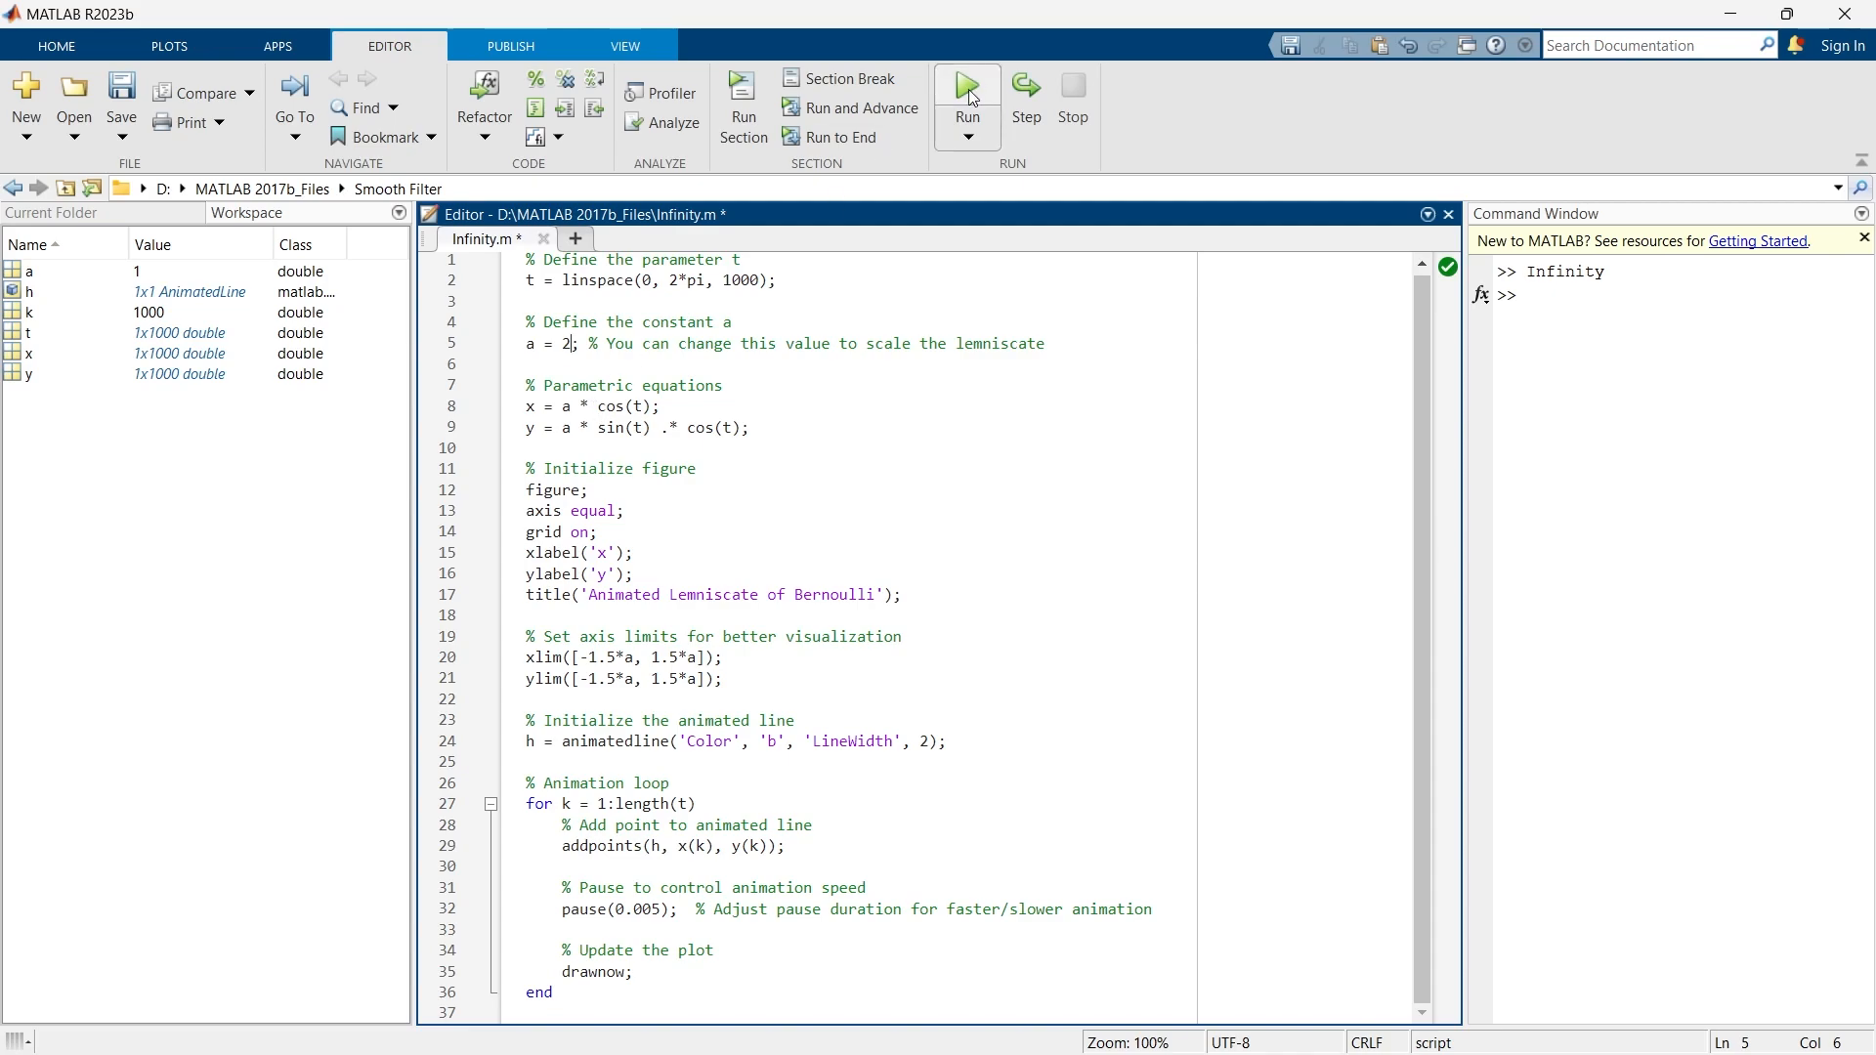
pyautogui.click(965, 92)
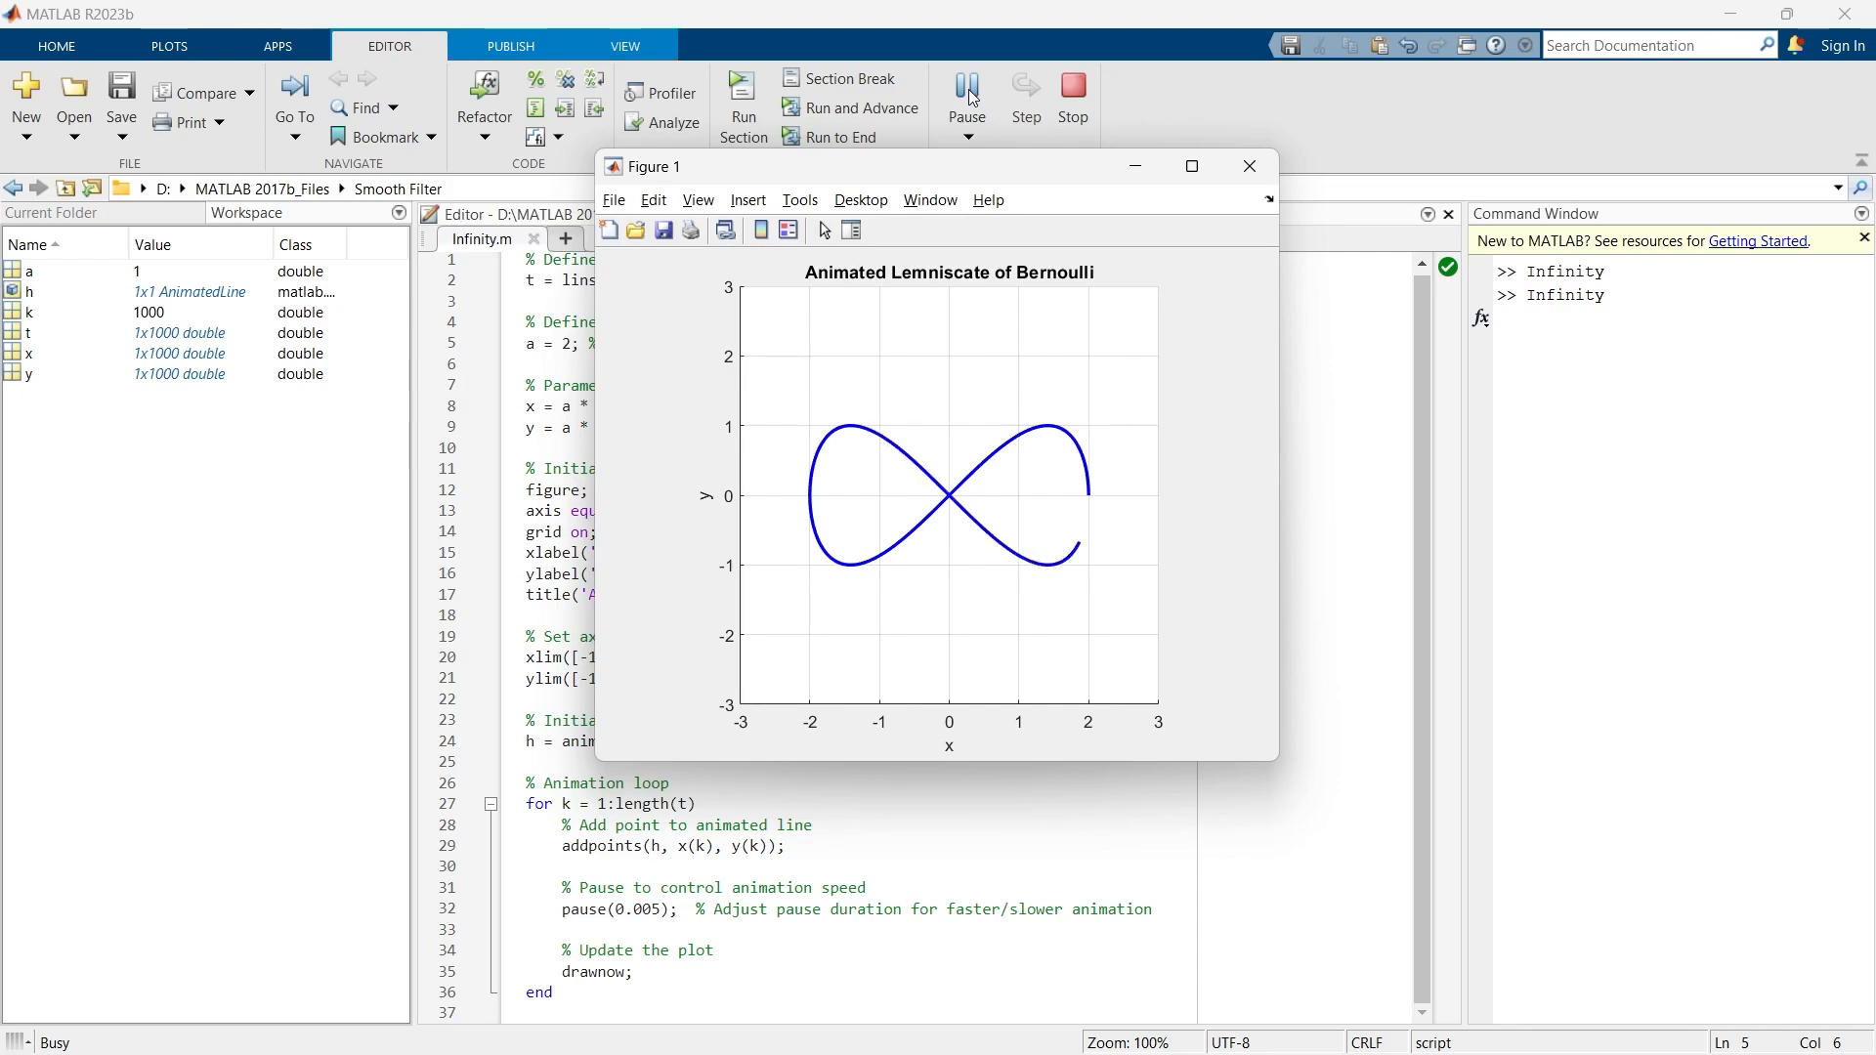
pyautogui.click(965, 96)
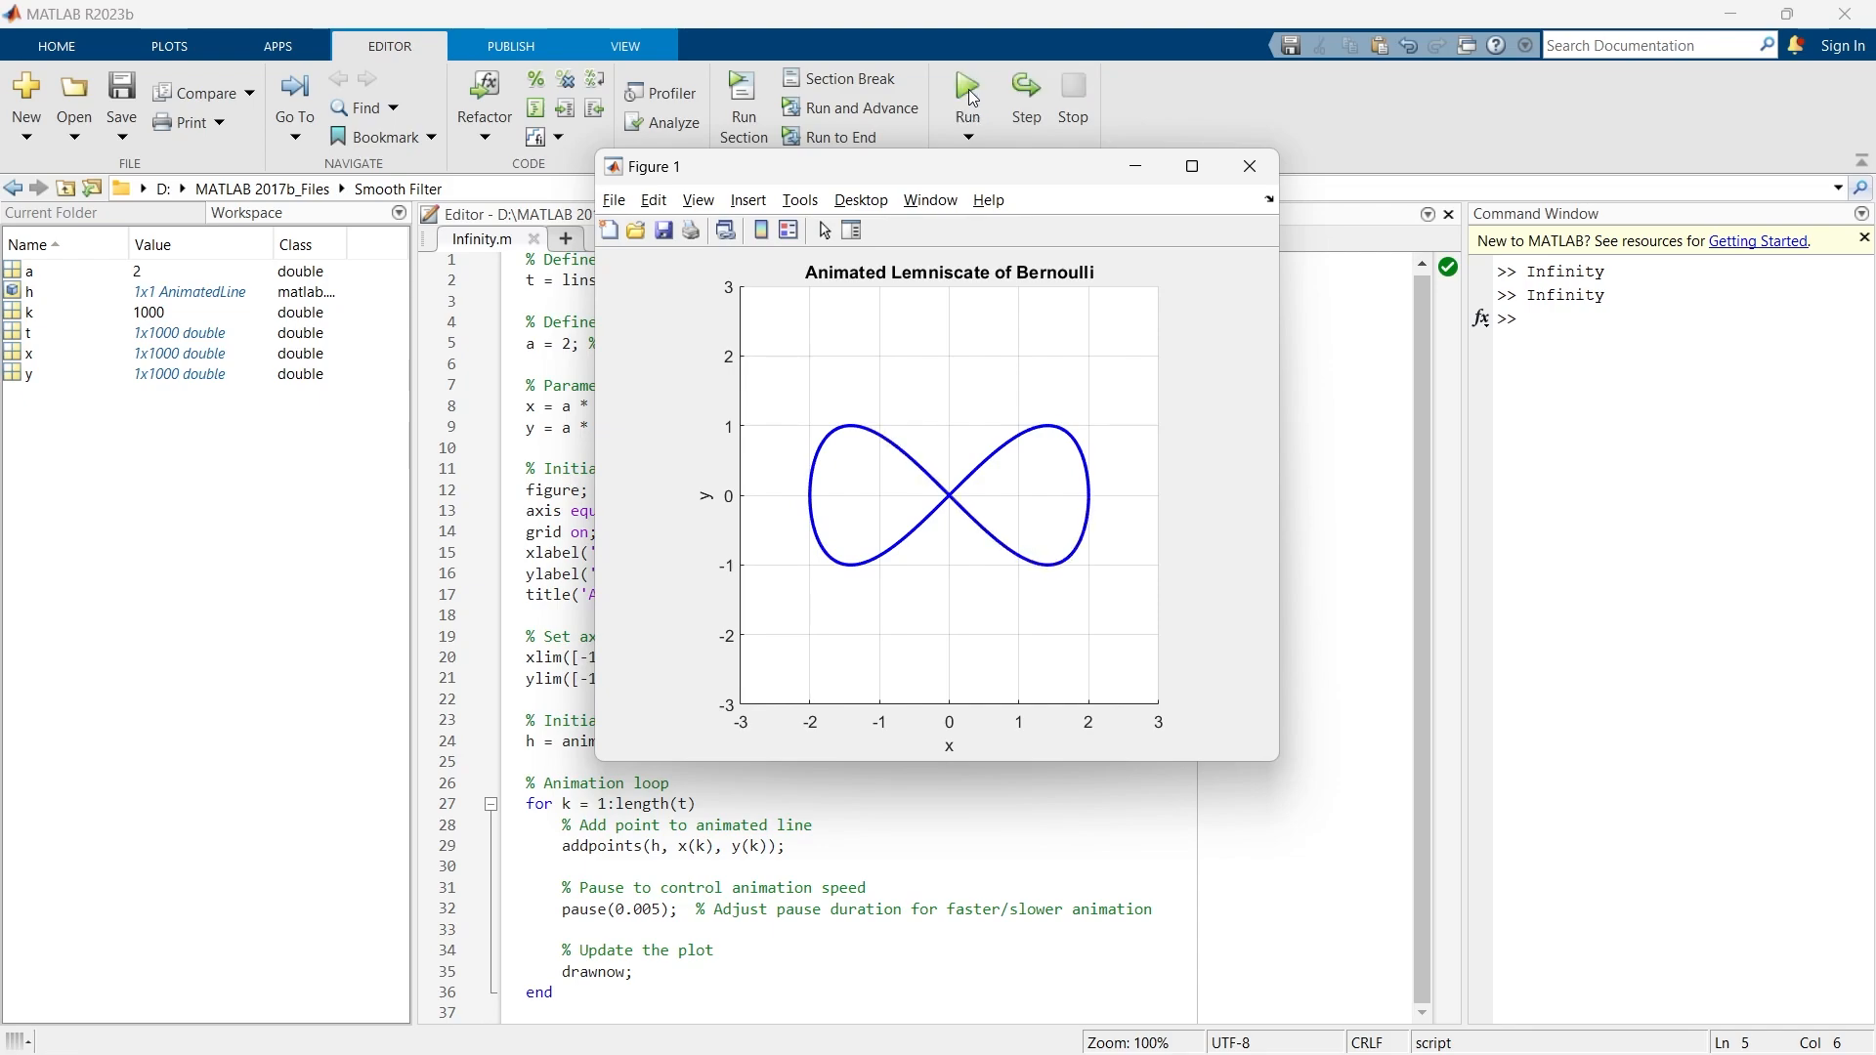